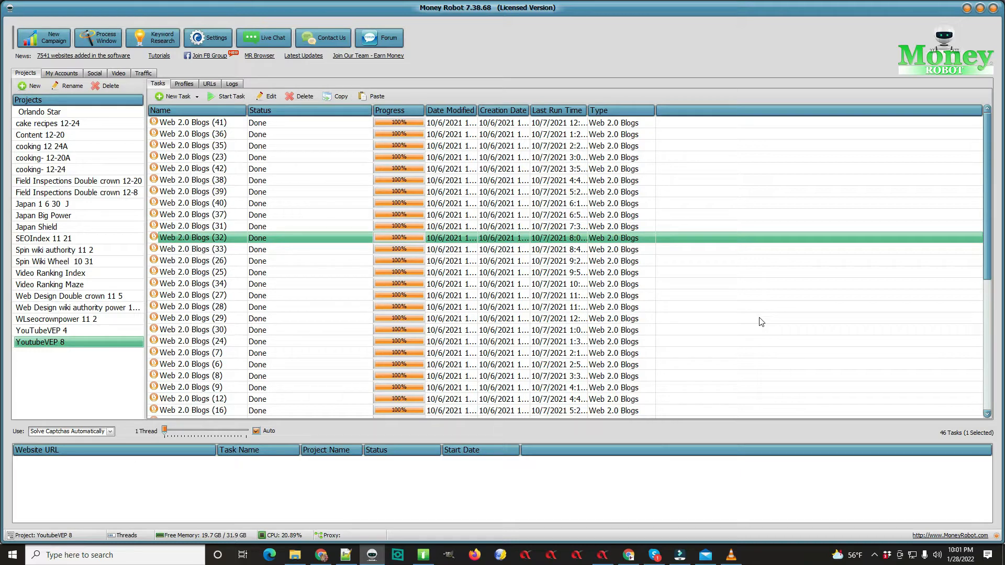
mouse_move(631, 399)
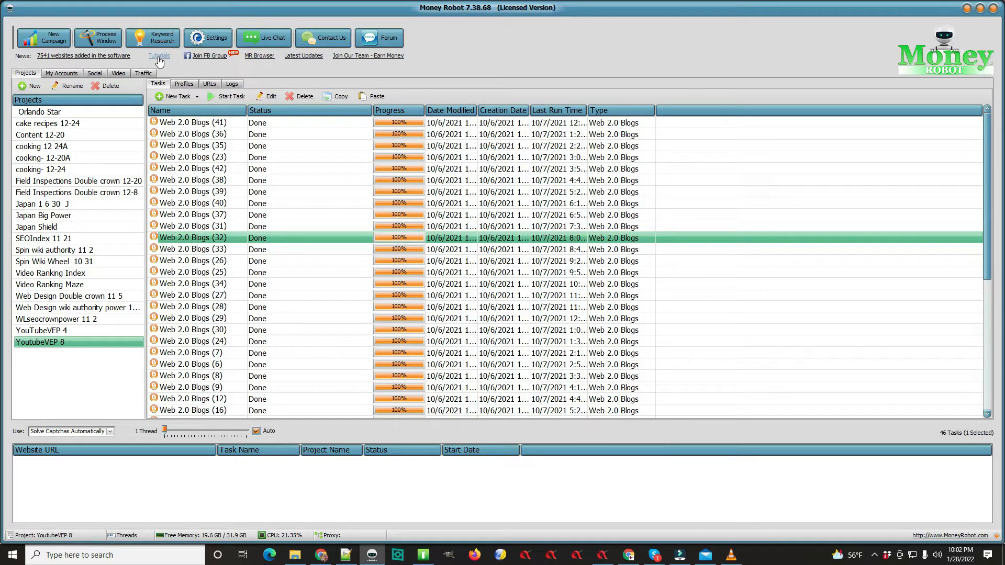
mouse_move(180, 71)
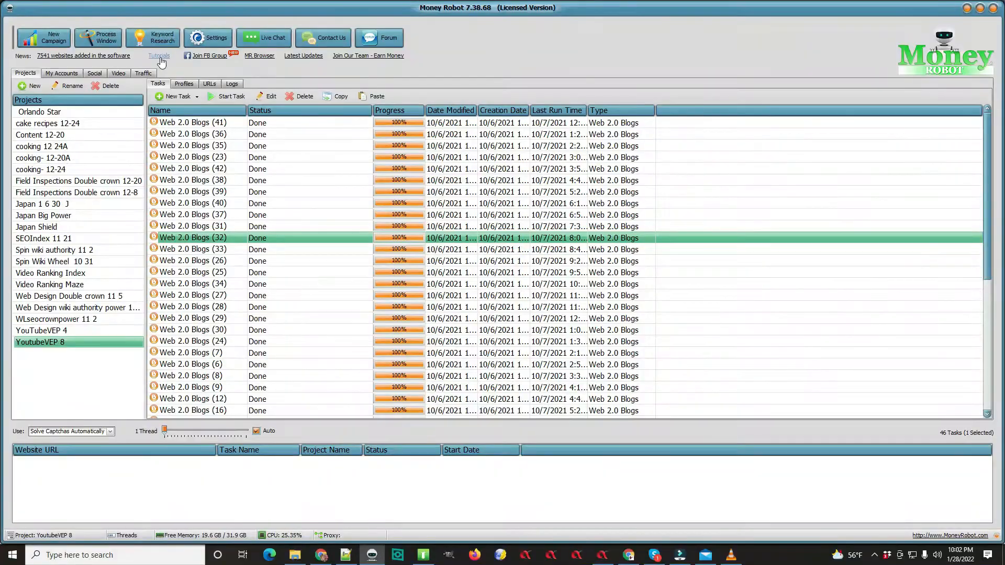
mouse_move(229, 197)
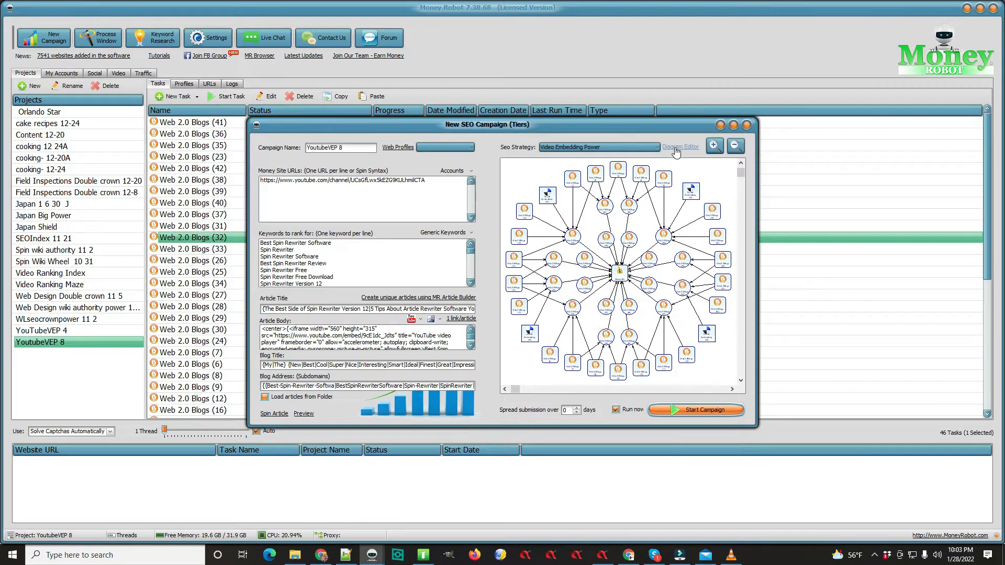
- Open the Diagram Editor and maximize the Diagram Creator window
left_click(680, 147)
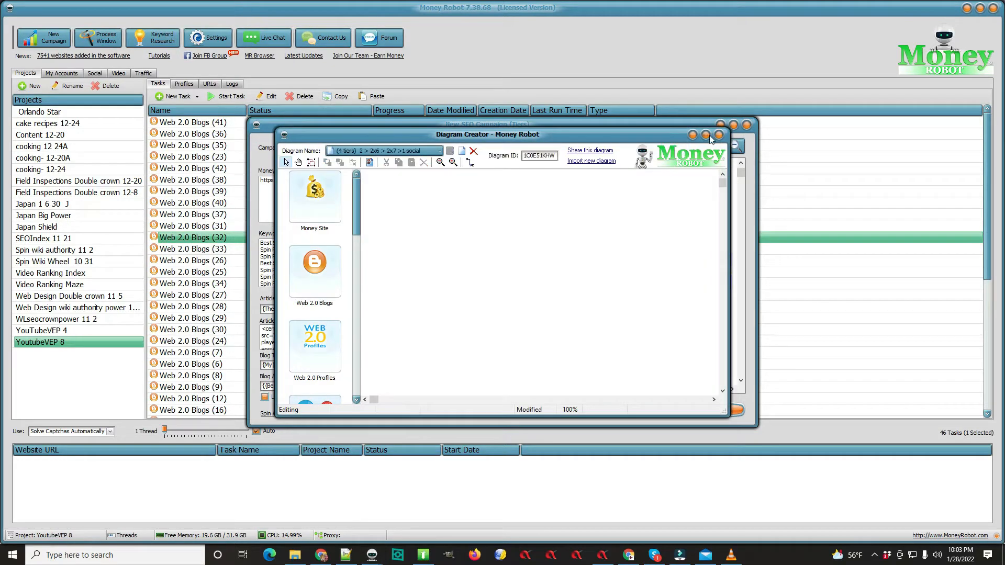
left_click(703, 134)
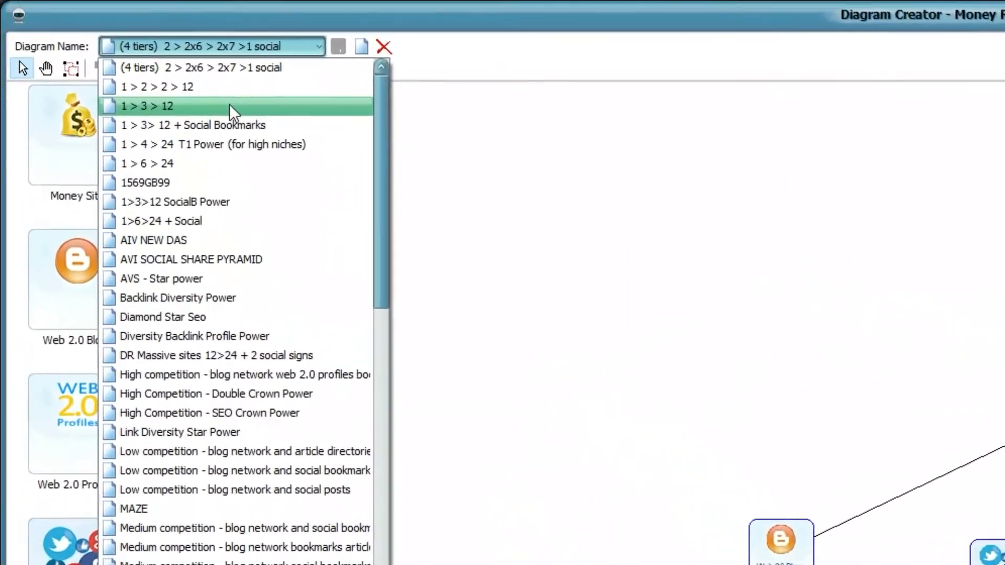
- Load the saved '1 > 3 > 12' diagram from the Diagram Name list
left_click(148, 105)
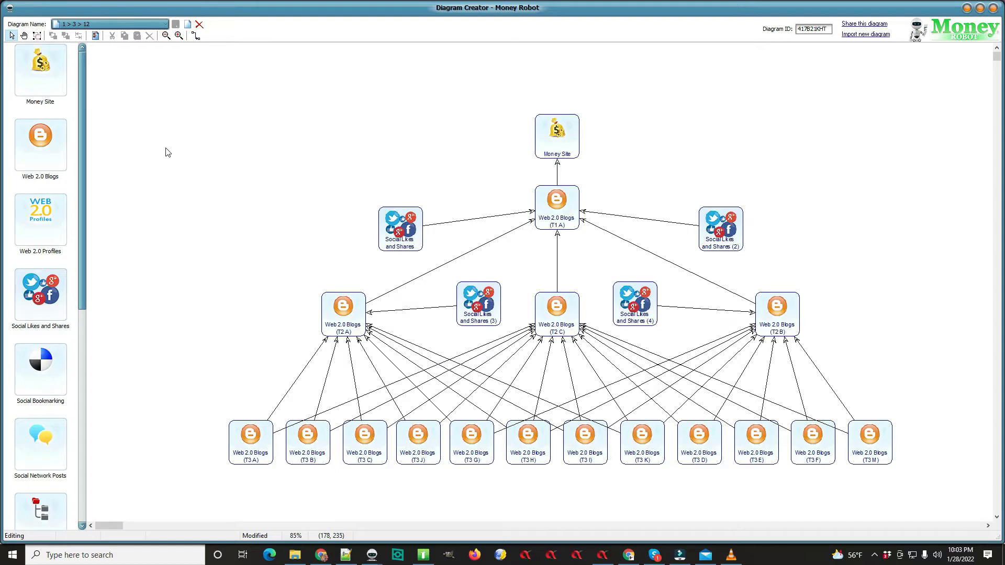
mouse_move(172, 452)
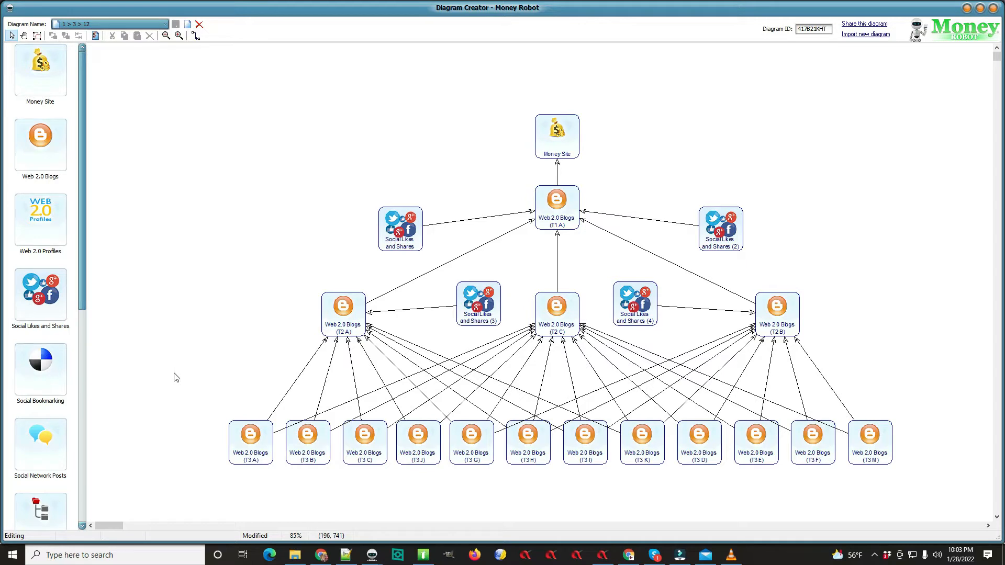
mouse_move(177, 377)
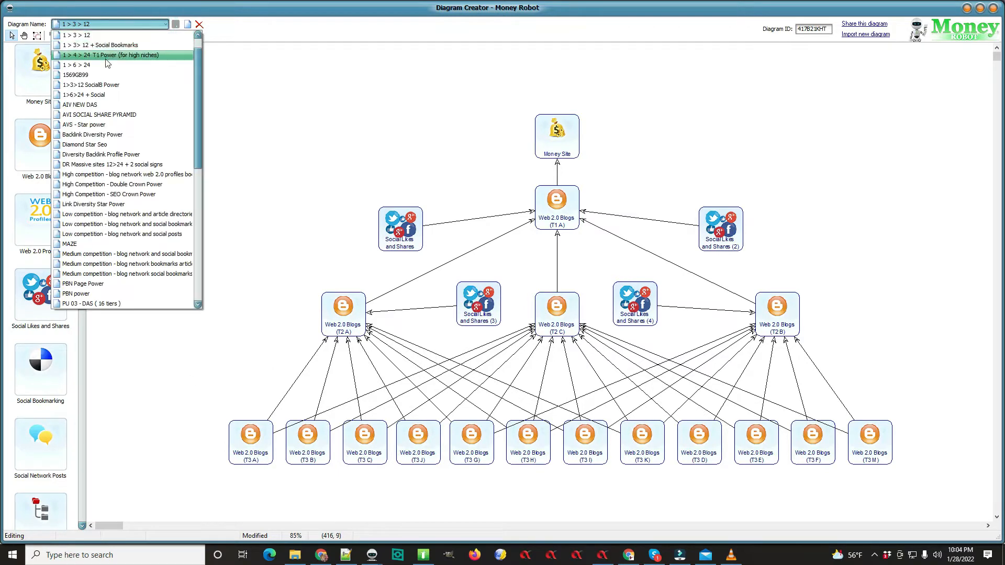
- Load the '1 > 3> 12 + Social Bookmarks' diagram and zoom out to see it all
left_click(102, 45)
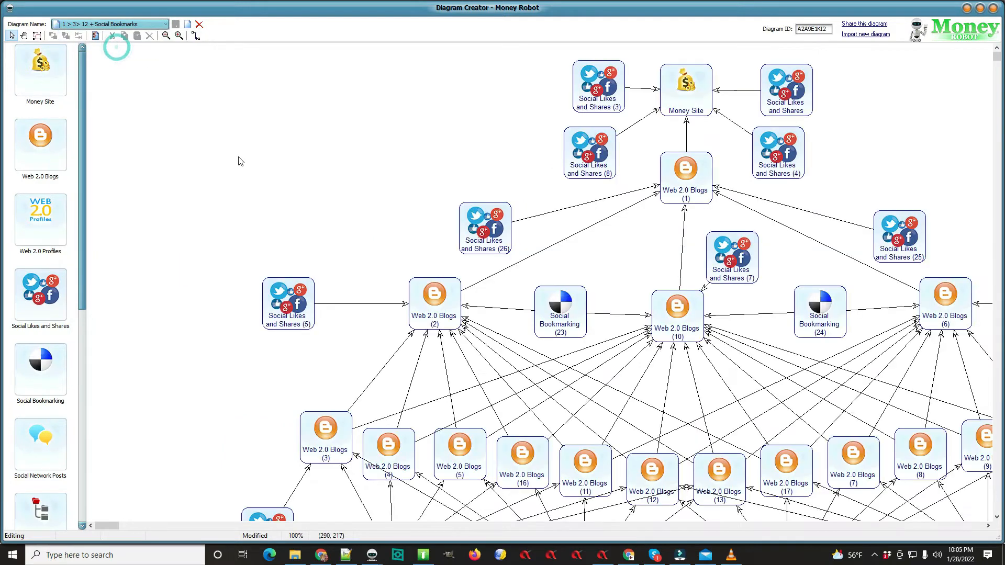
left_click(166, 35)
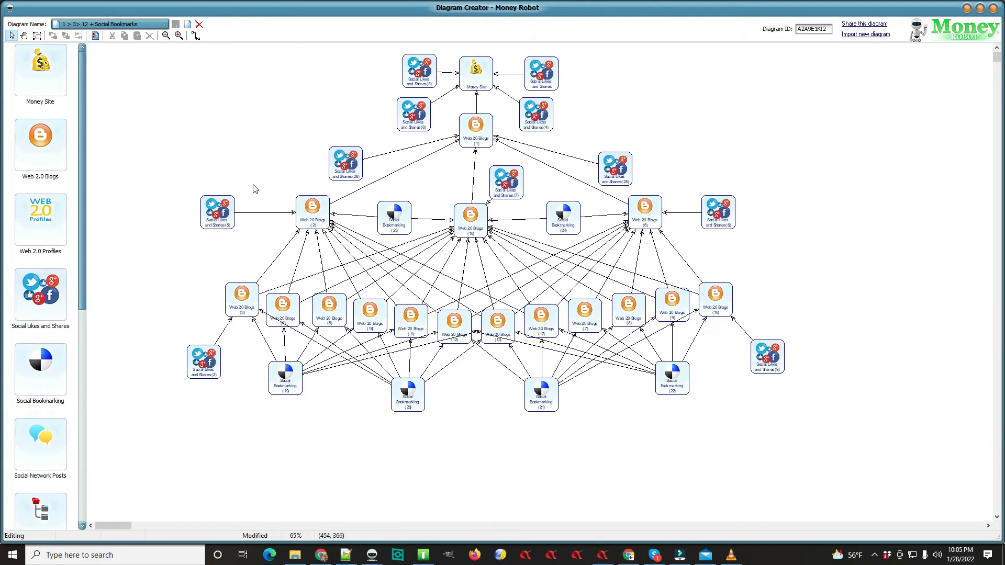
mouse_move(240, 356)
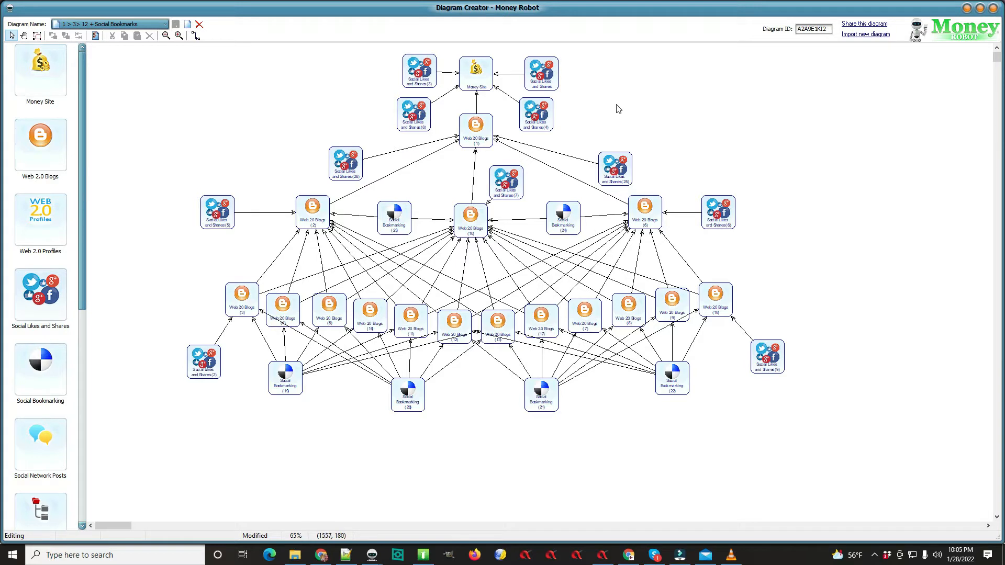
mouse_move(247, 386)
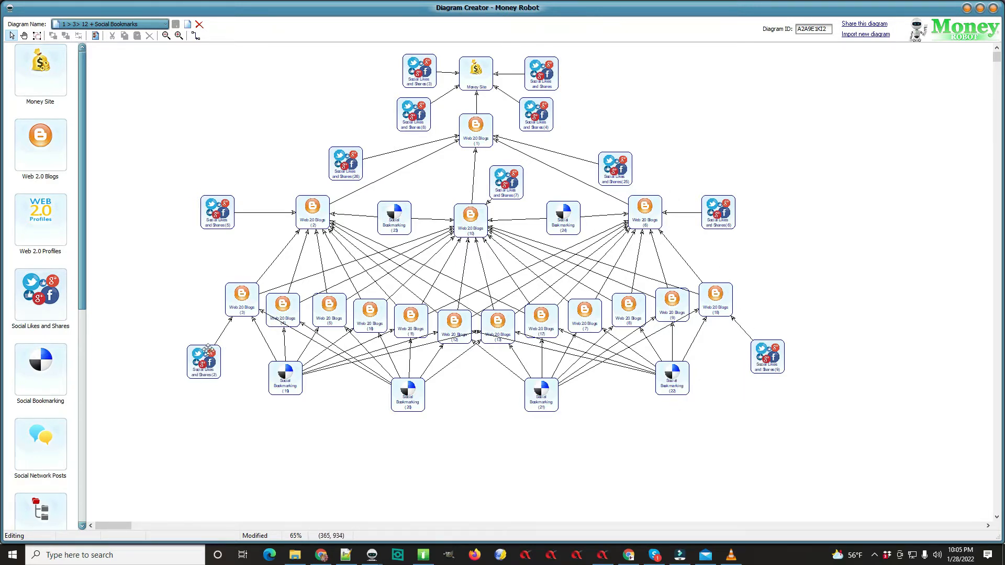
mouse_move(573, 394)
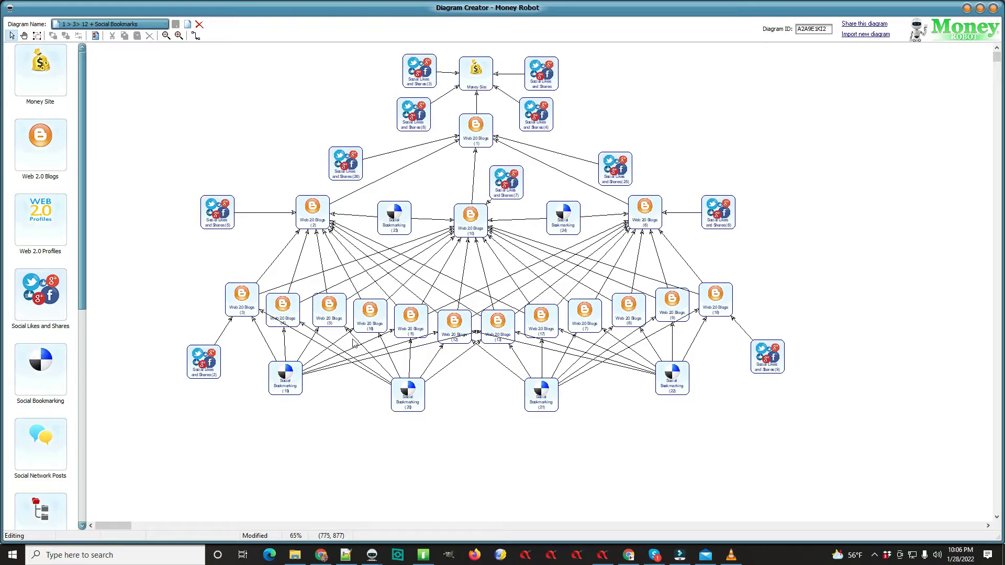
mouse_move(734, 150)
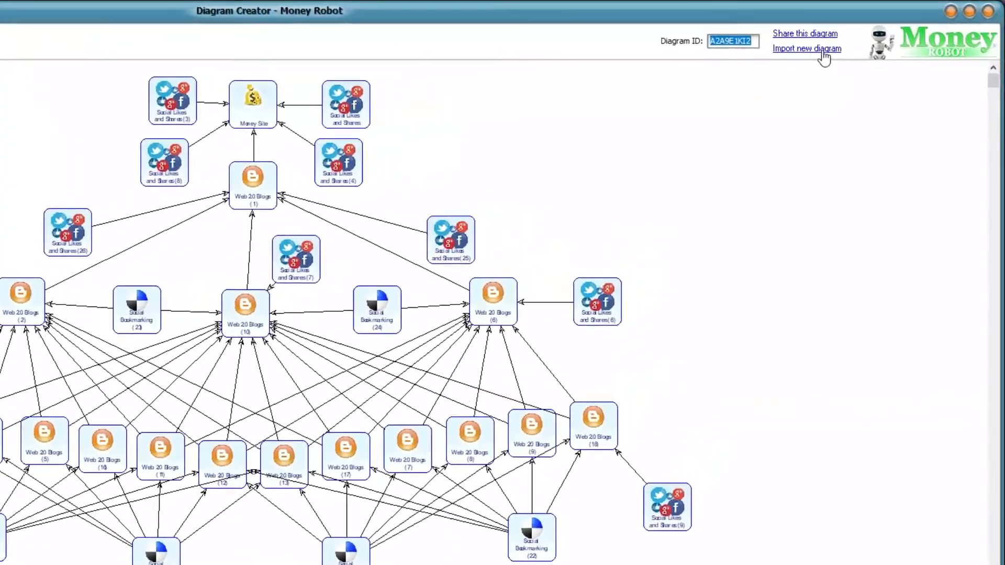
- Import the Video Embedding Power diagram using ID CBB952KTI
left_click(806, 48)
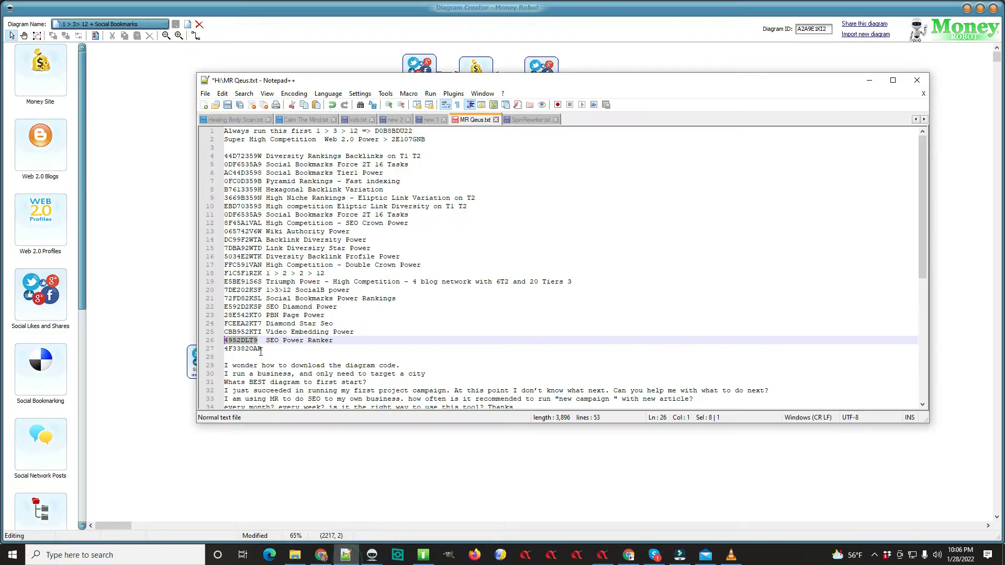
right_click(257, 336)
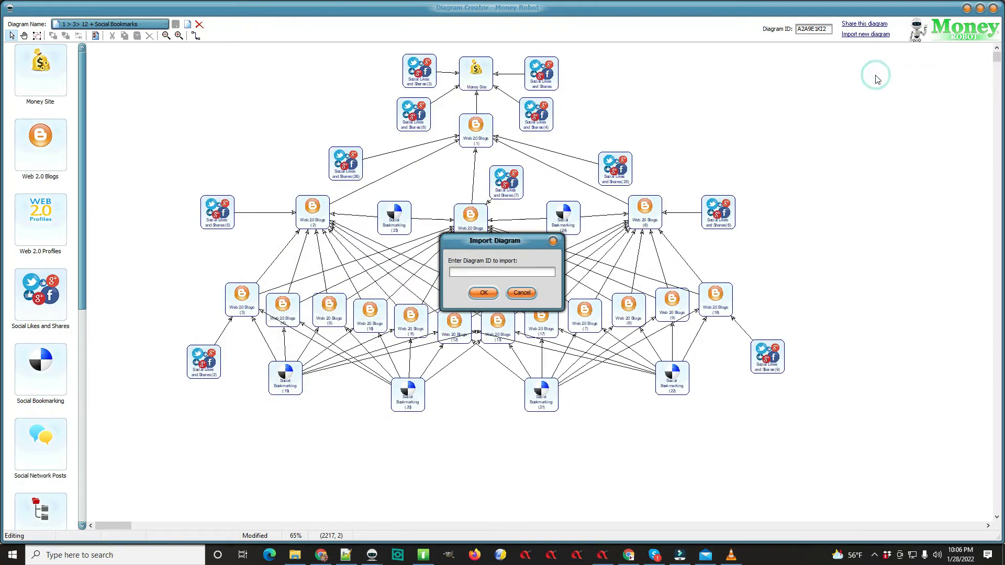
type("CBB952KTI")
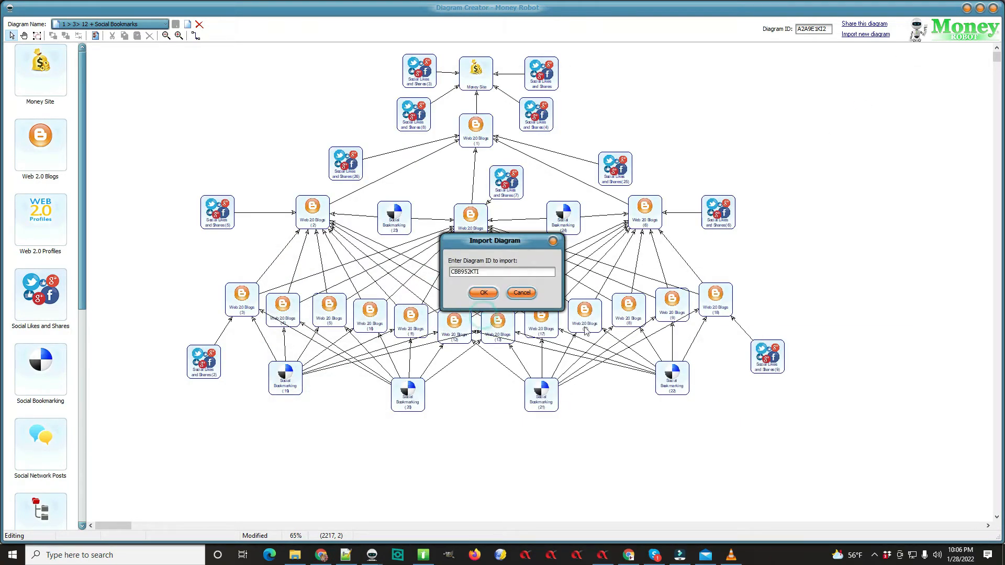
left_click(520, 292)
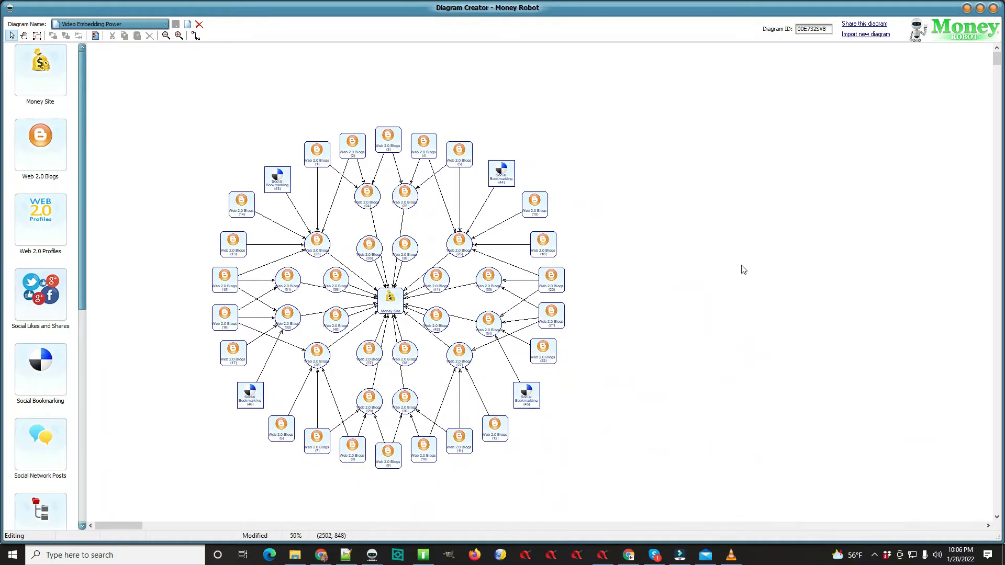
mouse_move(690, 290)
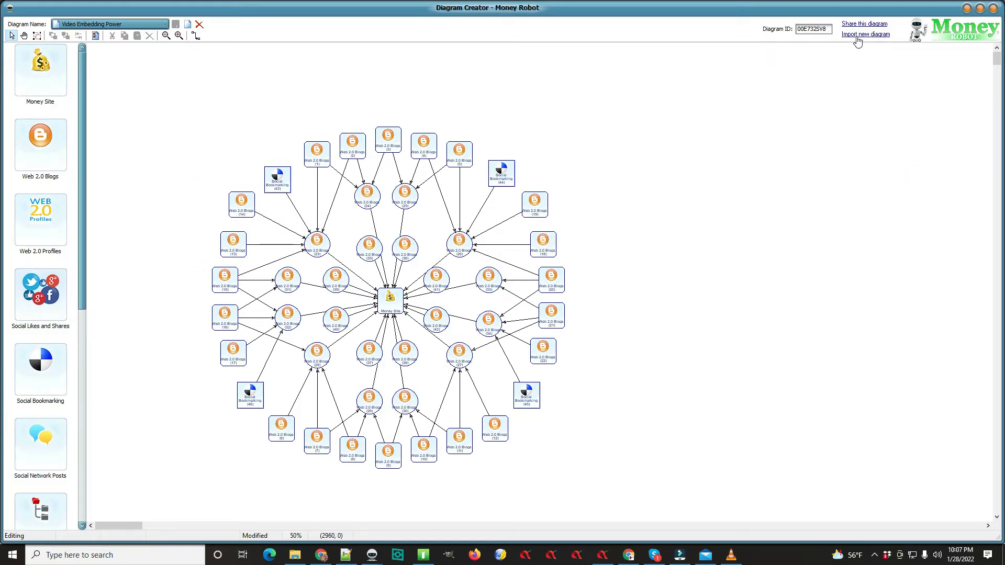
mouse_move(853, 40)
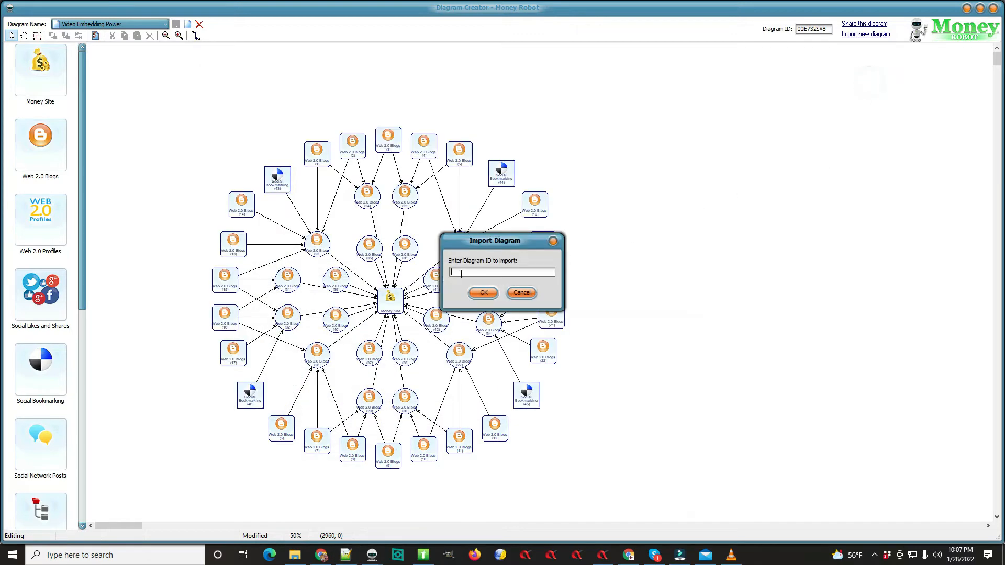
type("FCEEA2KT7")
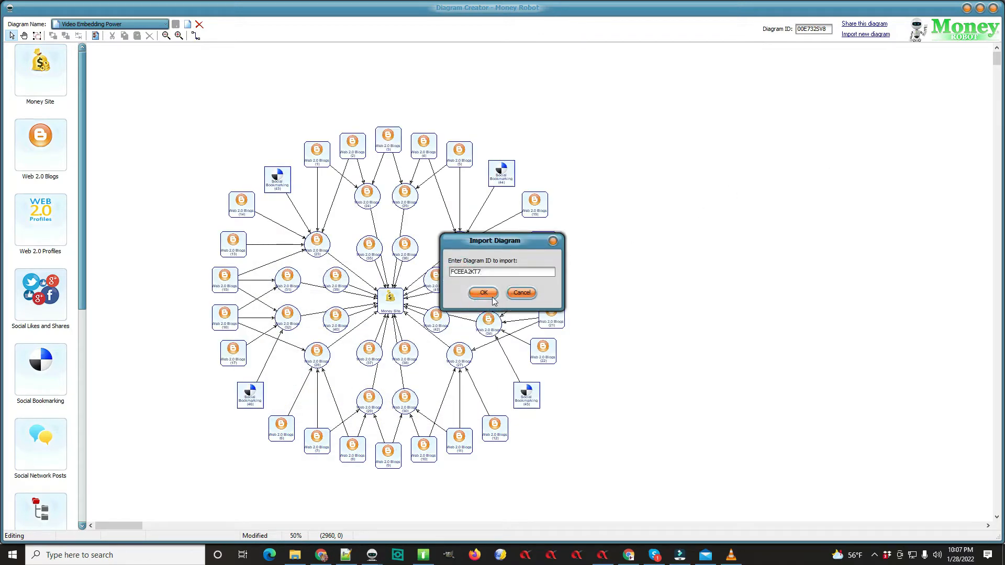
left_click(482, 293)
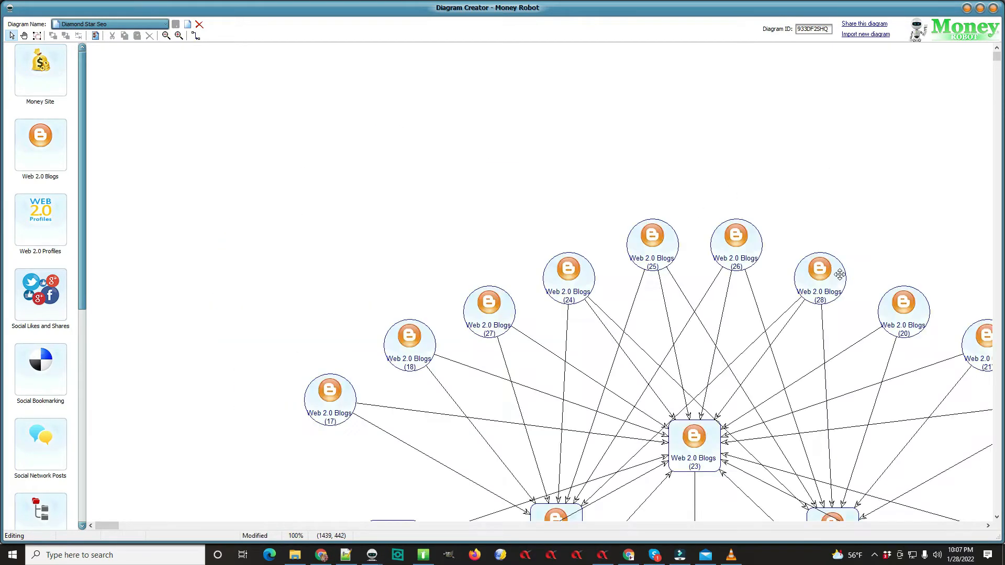
left_click(166, 35)
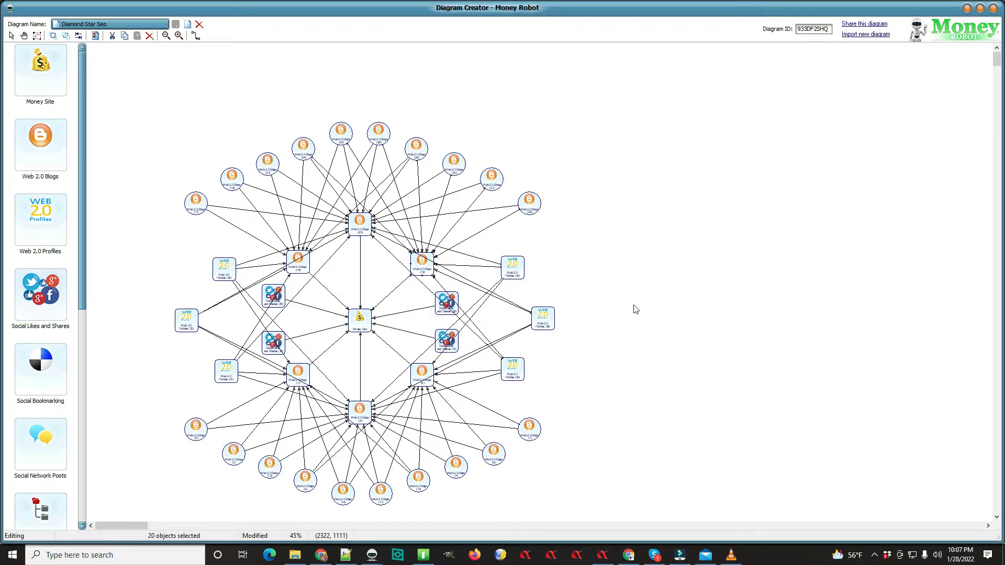
mouse_move(867, 91)
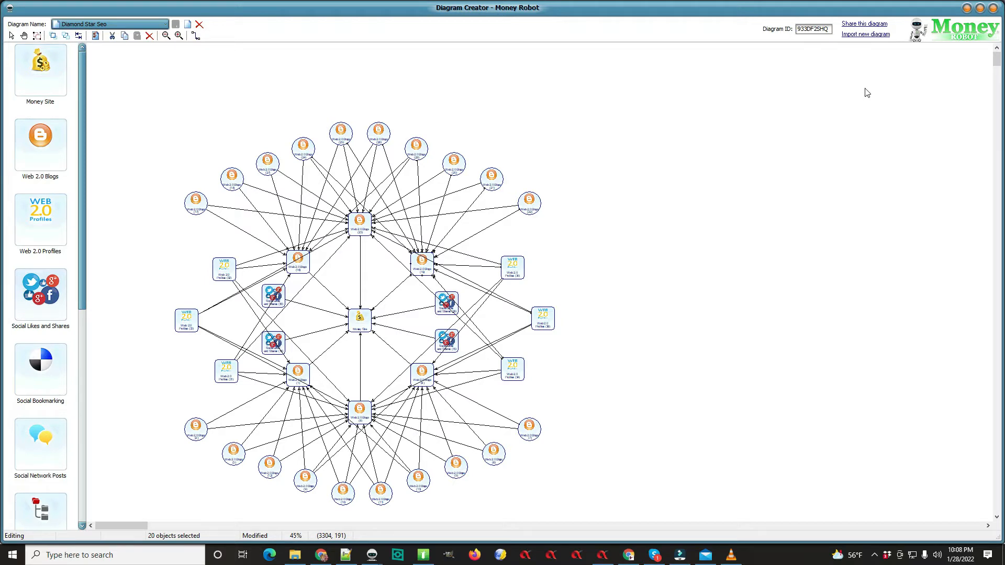
mouse_move(396, 197)
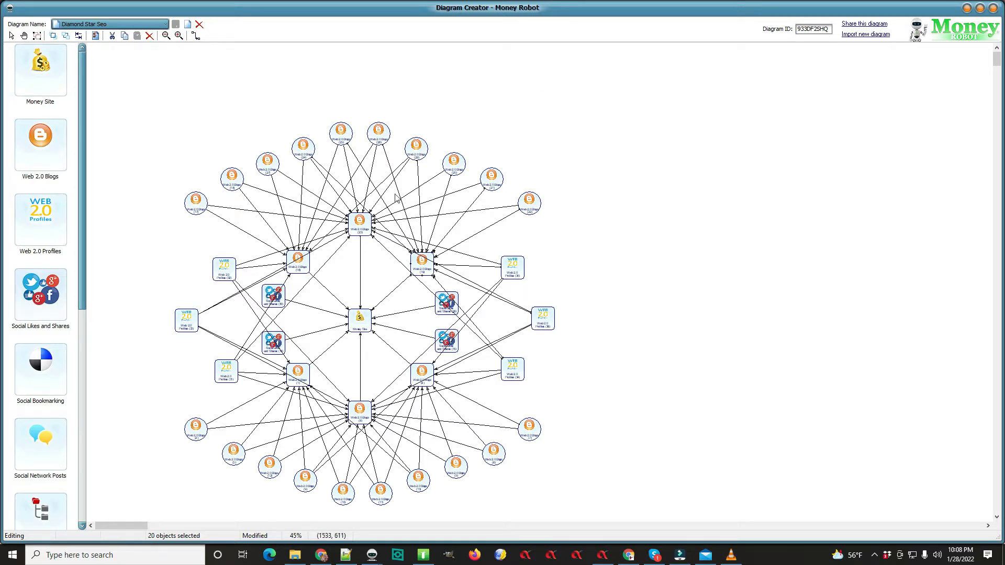
mouse_move(187, 25)
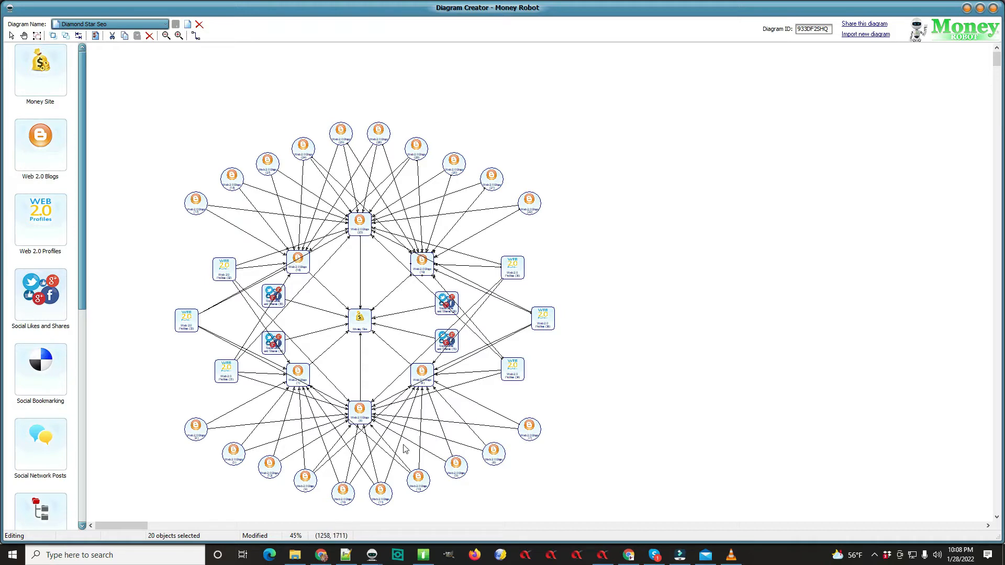
mouse_move(633, 417)
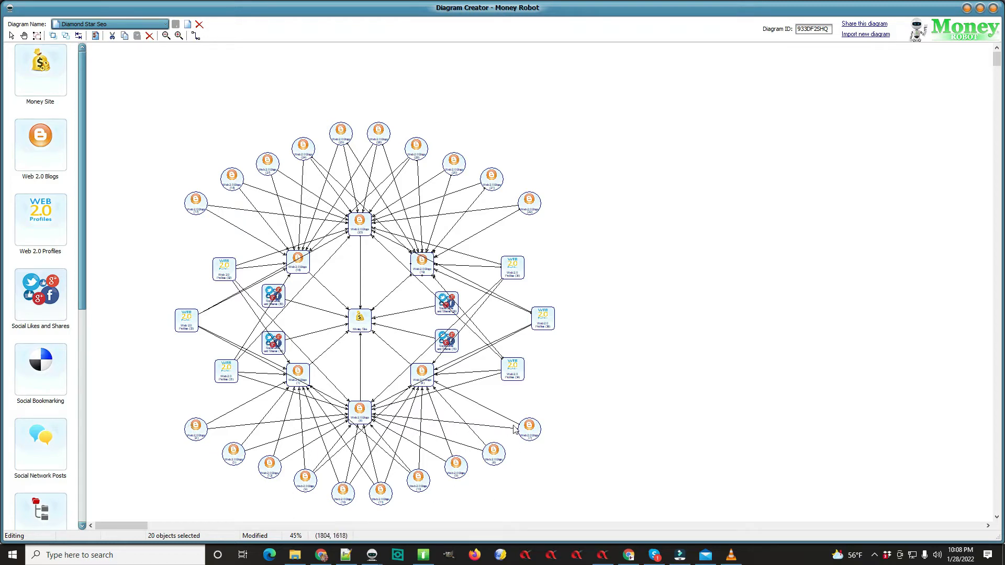
mouse_move(179, 423)
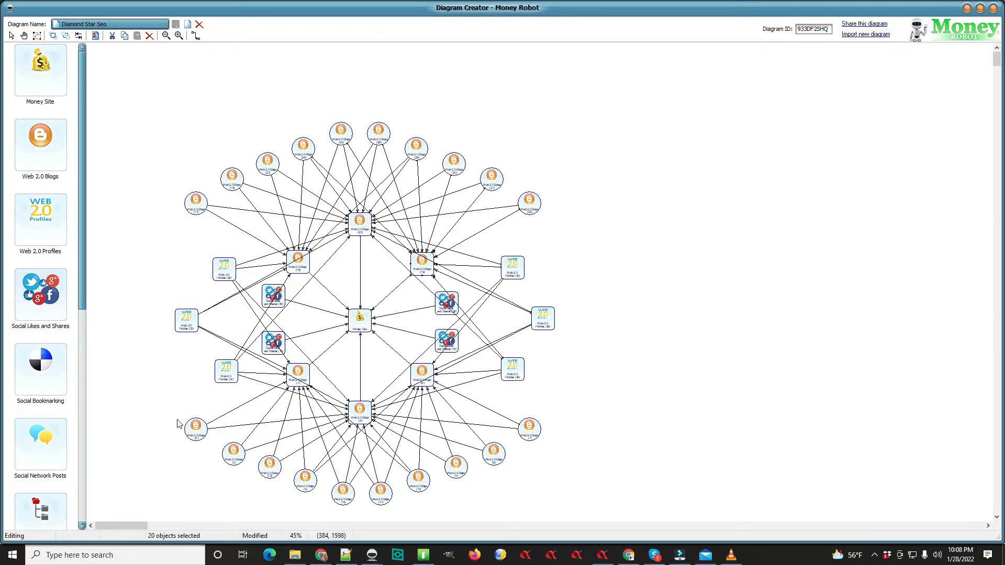
mouse_move(582, 151)
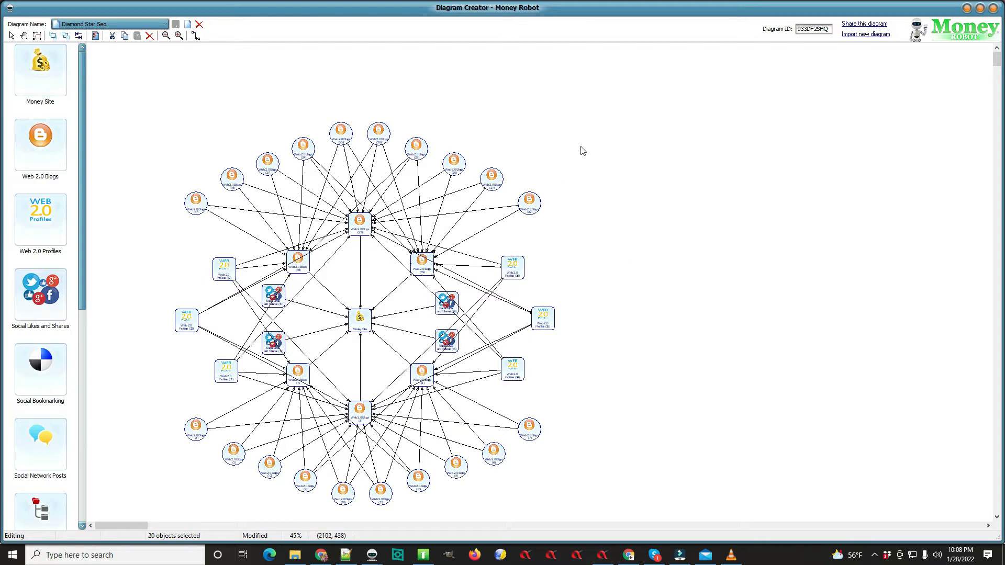
mouse_move(186, 143)
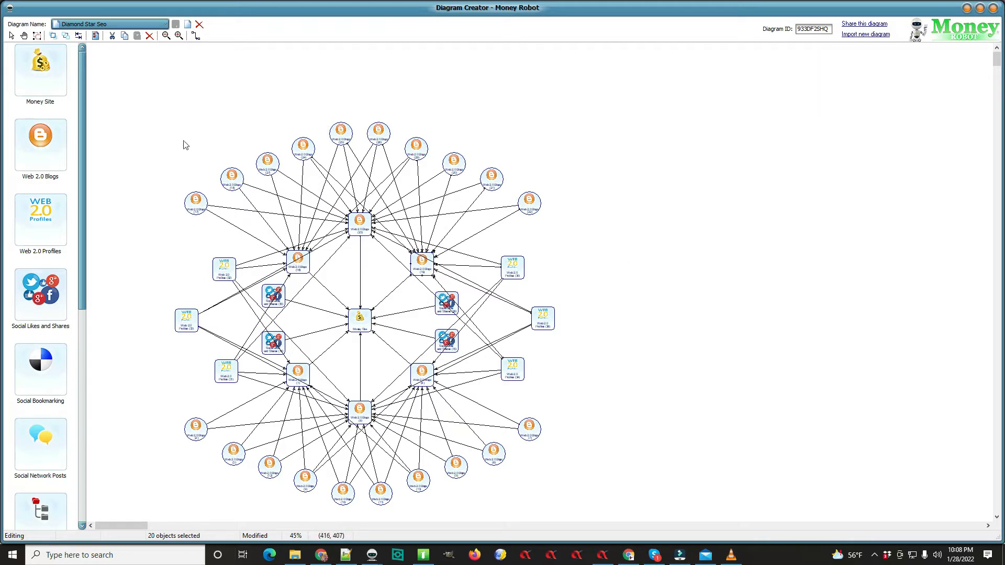
mouse_move(393, 96)
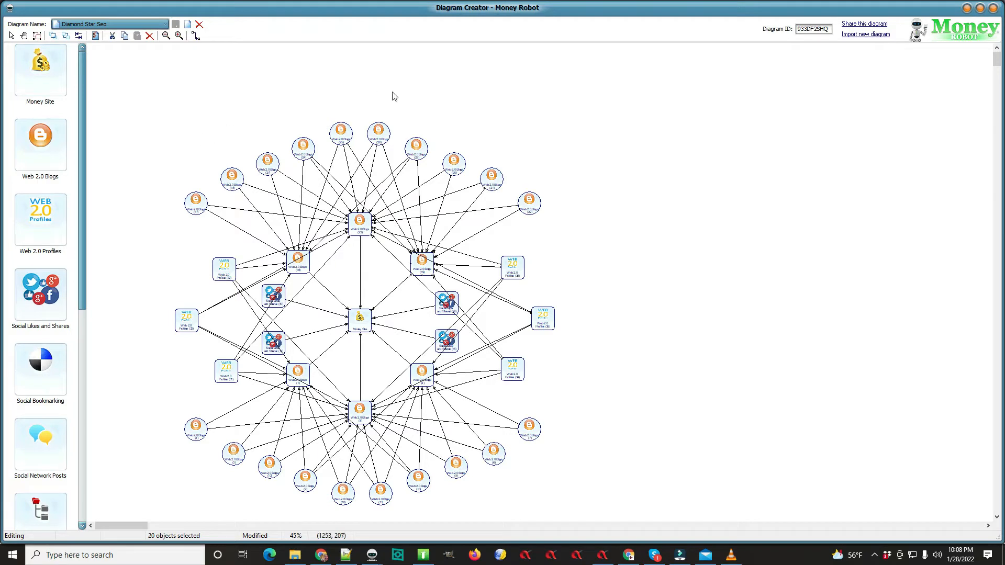
mouse_move(358, 63)
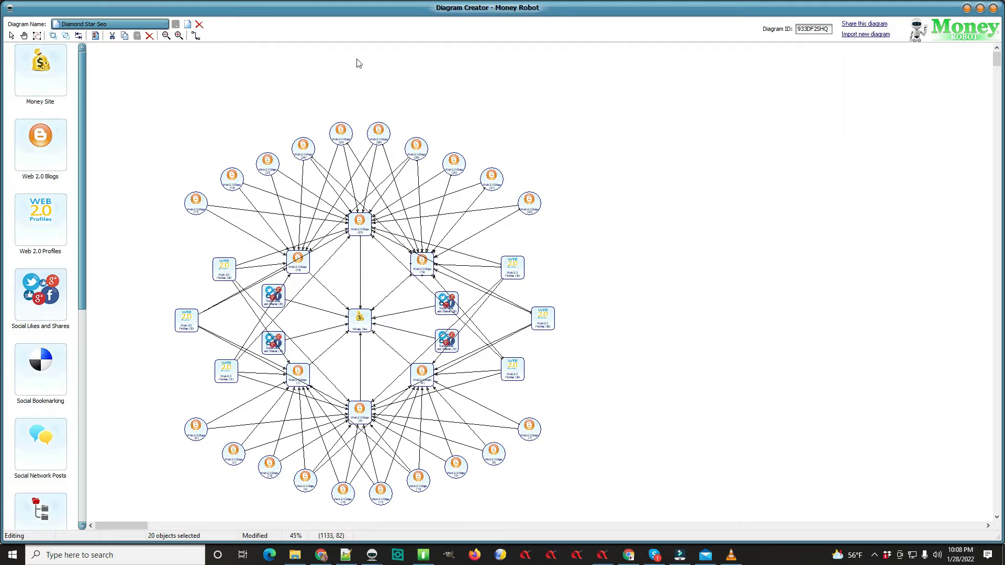
mouse_move(463, 525)
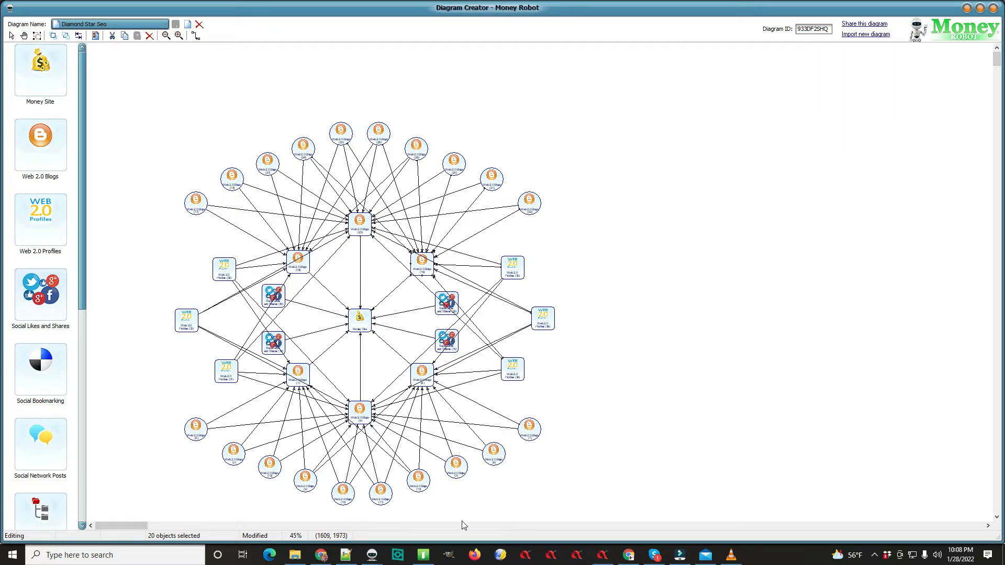
mouse_move(171, 454)
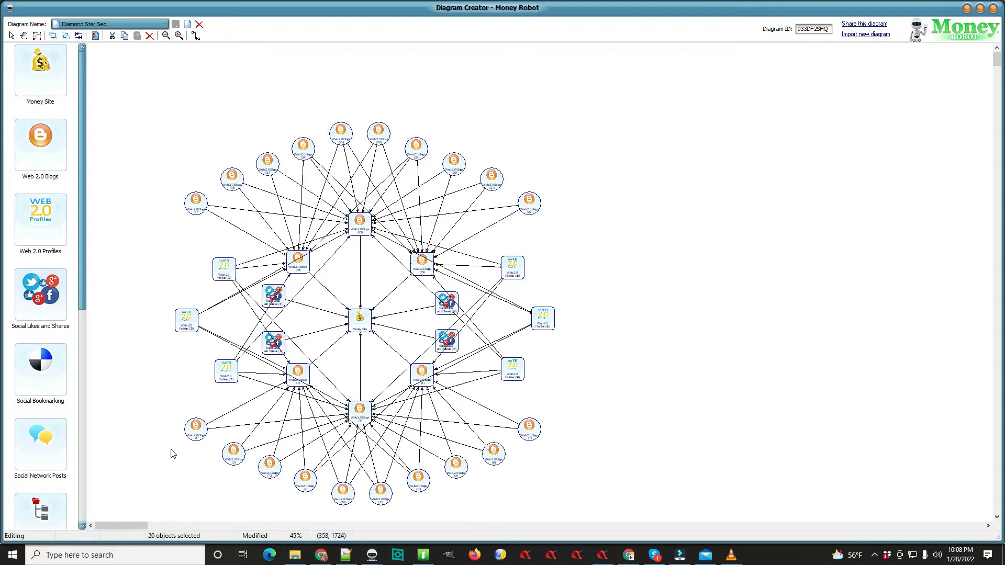
mouse_move(220, 68)
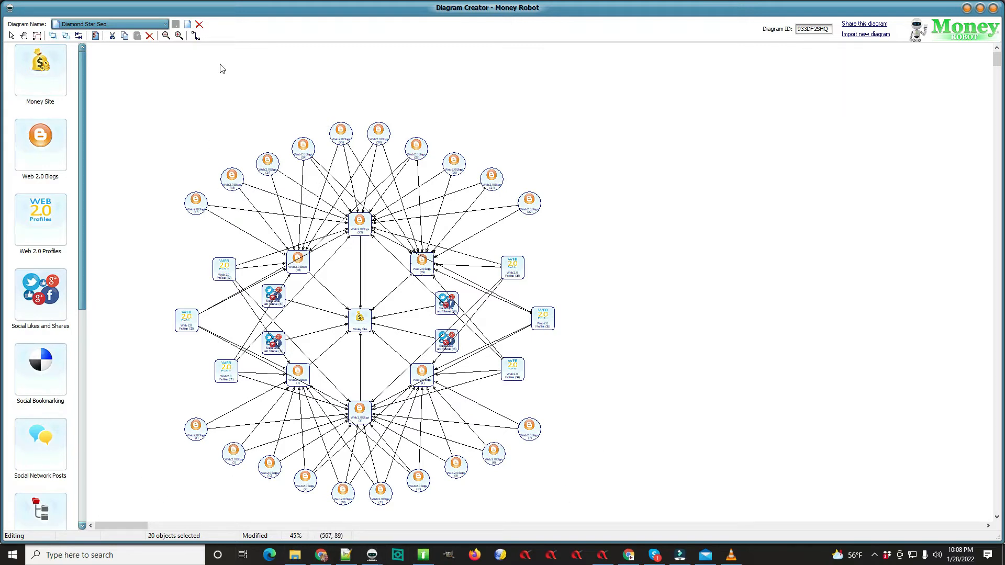
mouse_move(235, 145)
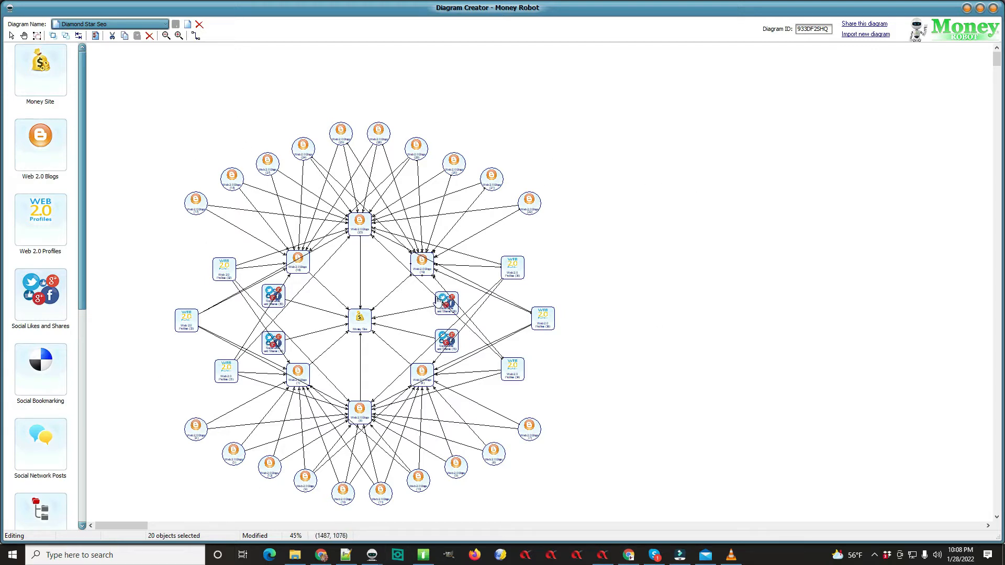
mouse_move(419, 461)
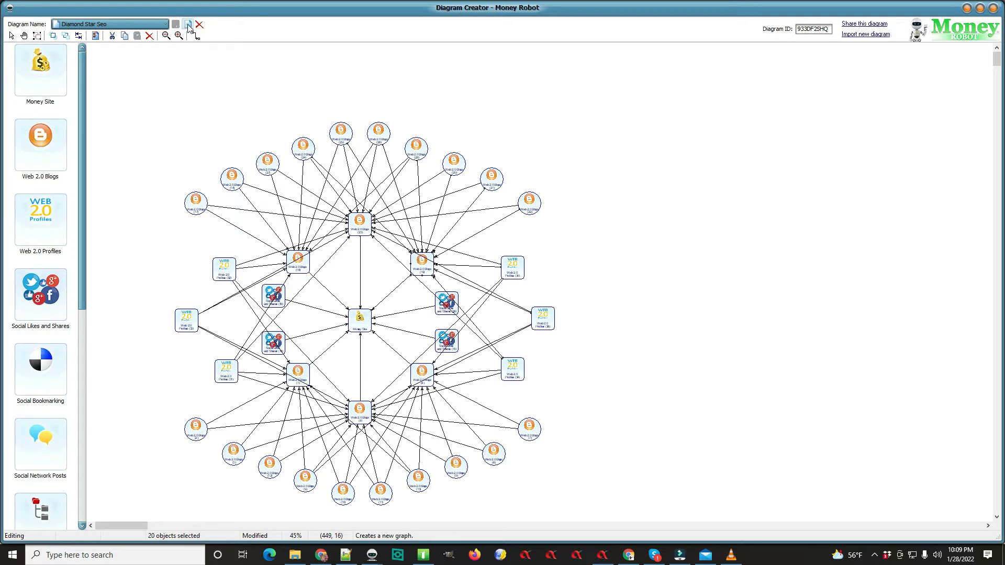
- Create a new blank diagram named 'test'
left_click(188, 25)
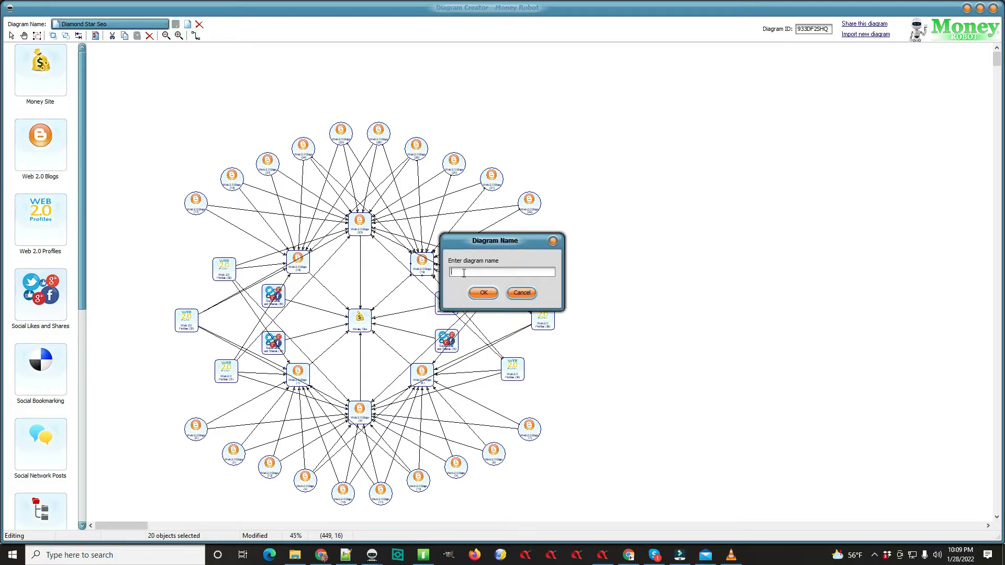
type("test")
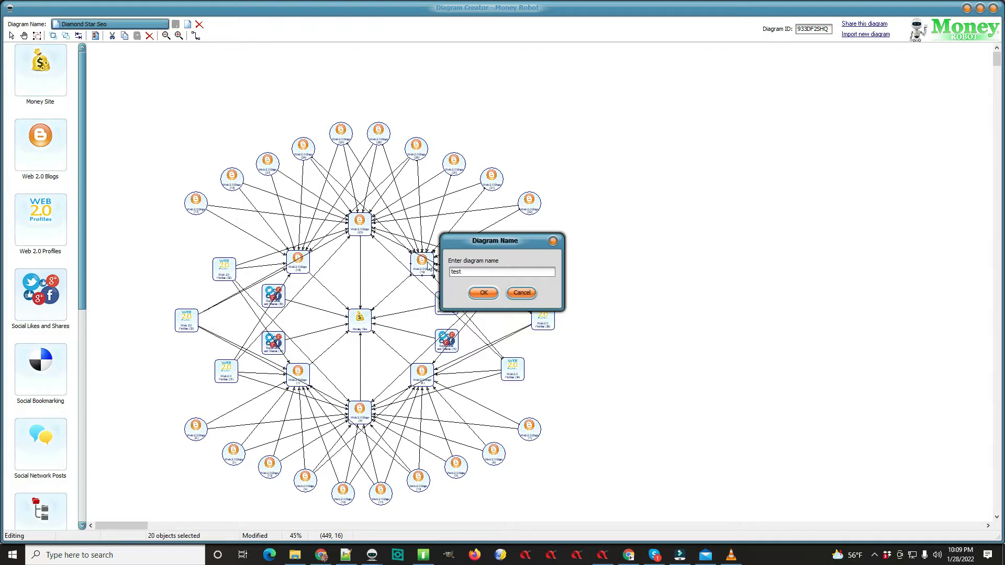
left_click(483, 293)
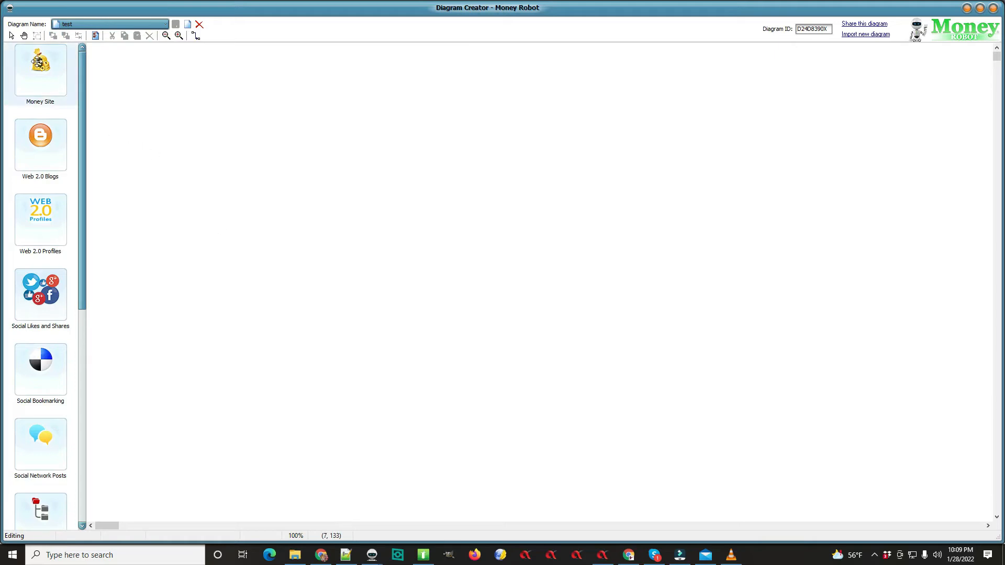
- Drag a Money Site node from the palette onto the empty canvas
left_click_drag(40, 136, 288, 152)
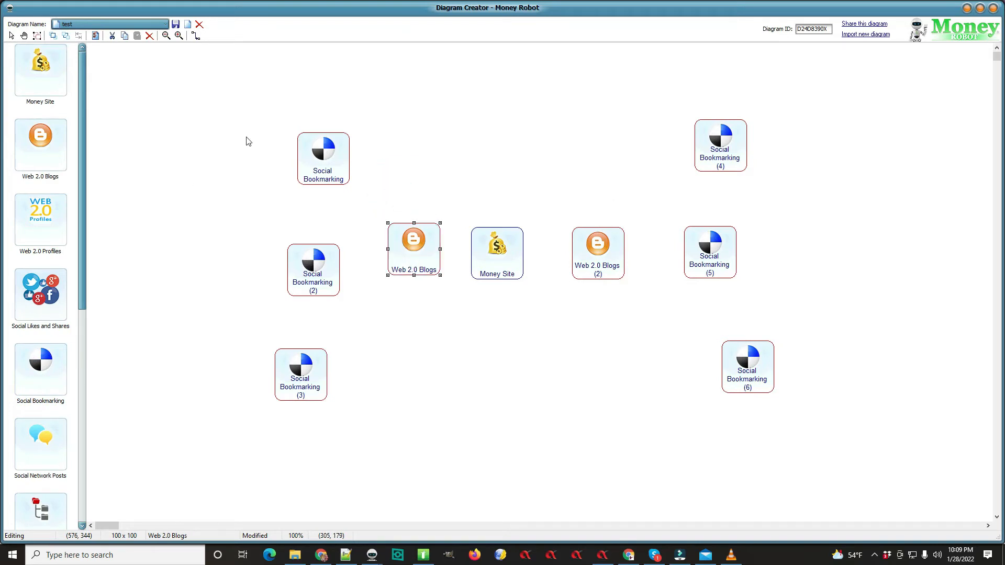
- Link Social Bookmarking nodes 1, 2 and 3 to a Web 2.0 Blog with the Link/Line tool
left_click(194, 36)
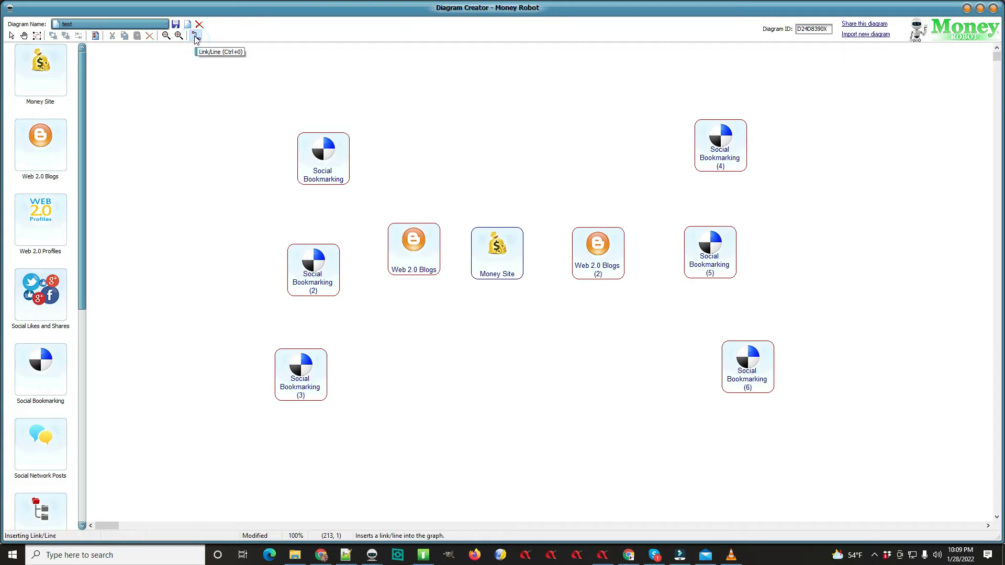
mouse_move(195, 36)
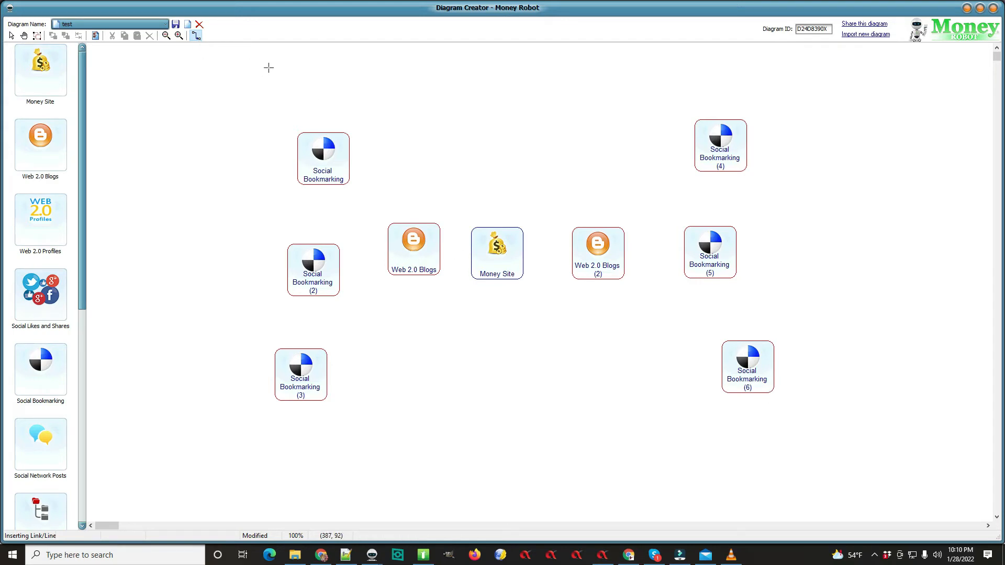
left_click_drag(322, 173, 388, 223)
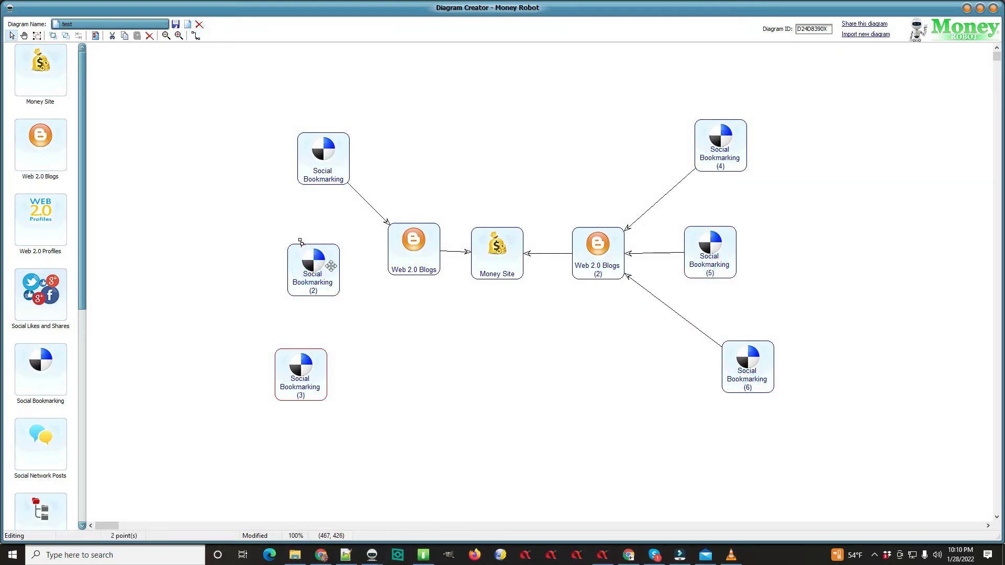
left_click_drag(330, 266, 391, 257)
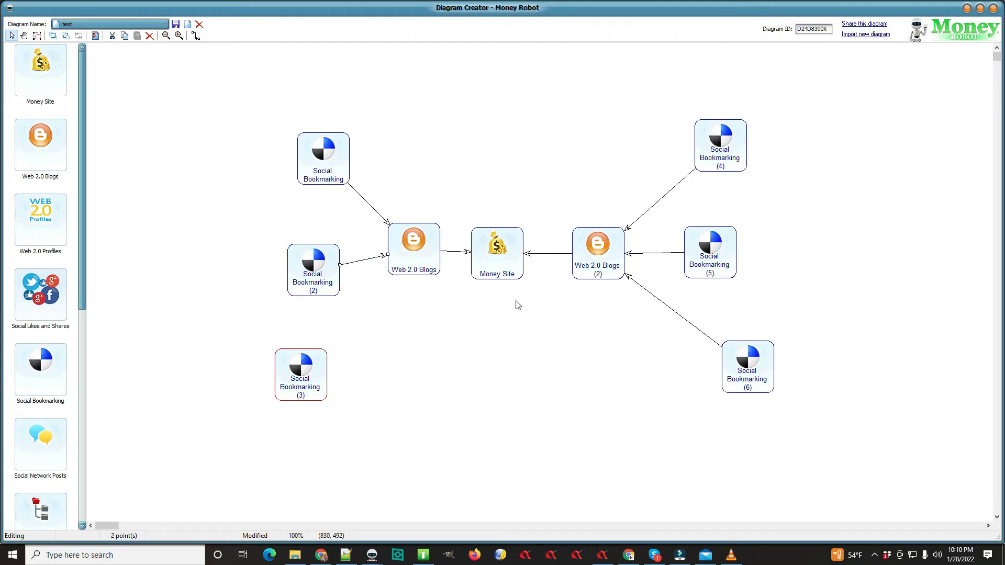
left_click_drag(323, 349, 390, 276)
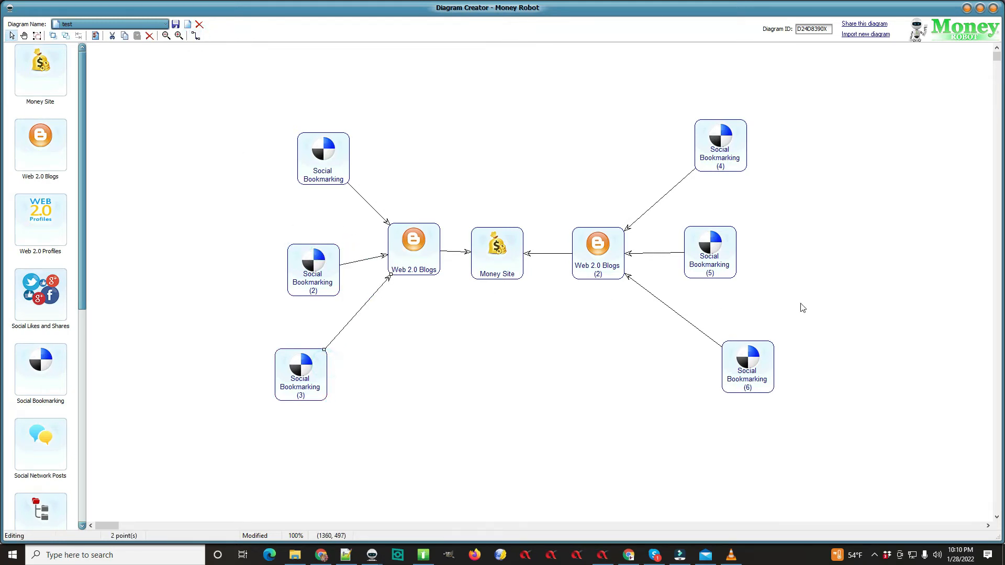
mouse_move(524, 419)
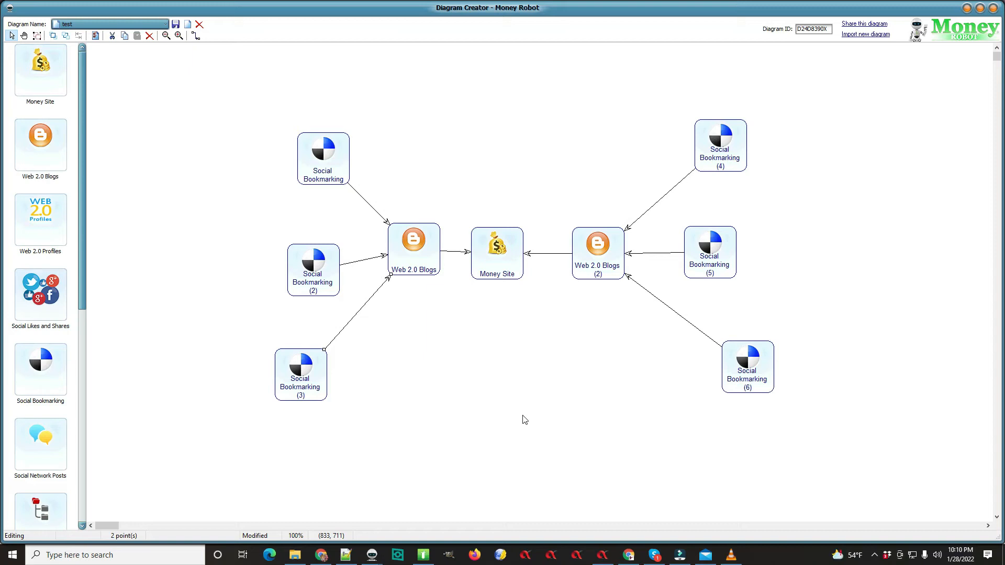
mouse_move(516, 454)
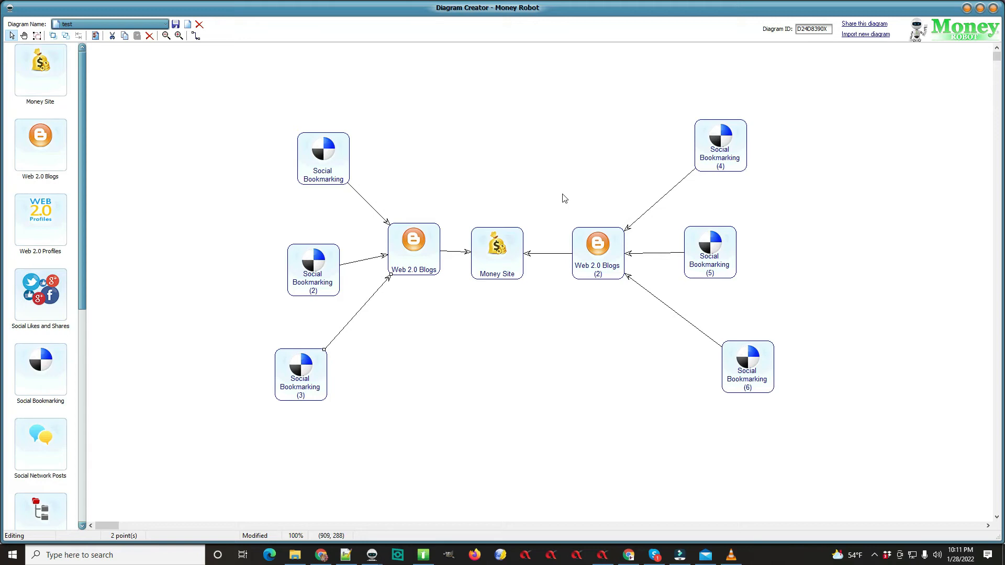
mouse_move(910, 33)
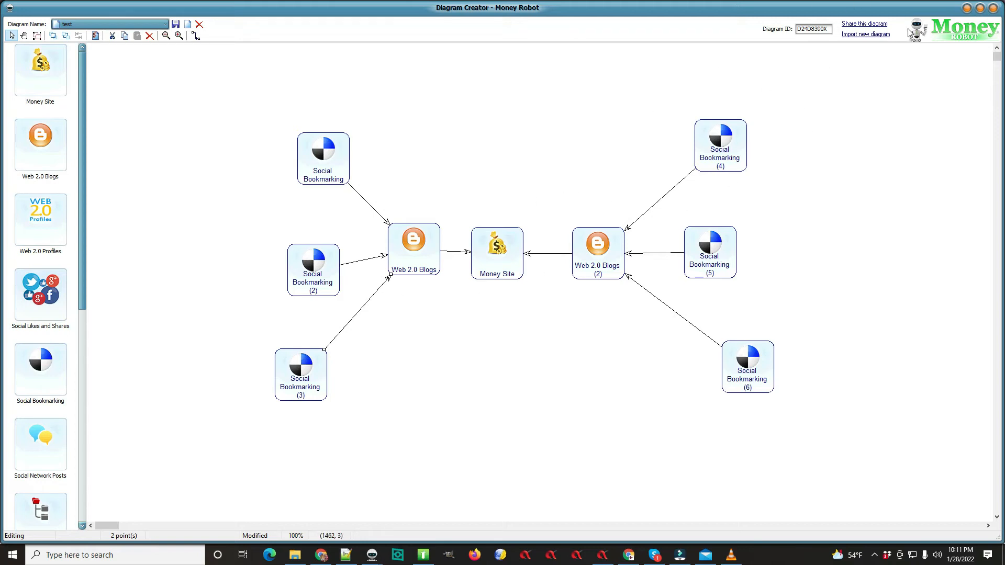
- Open the Send diagram to a friend dialog from 'Share this diagram'
left_click(864, 23)
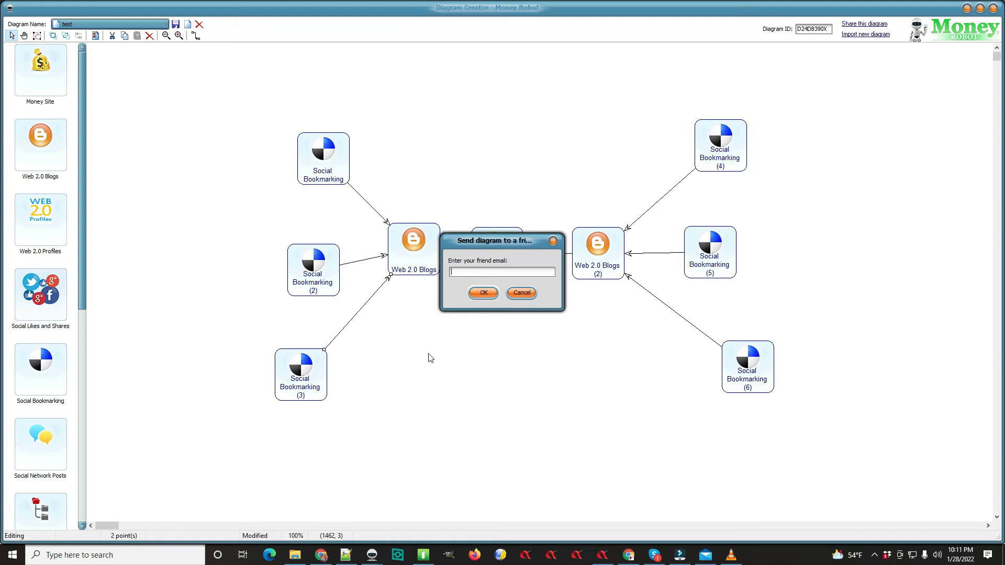
mouse_move(471, 308)
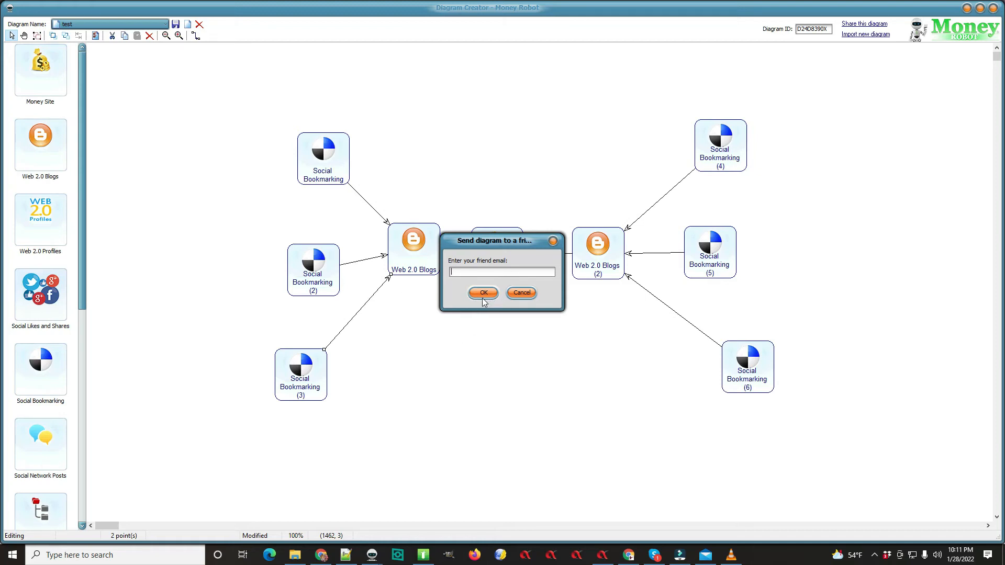
mouse_move(322, 339)
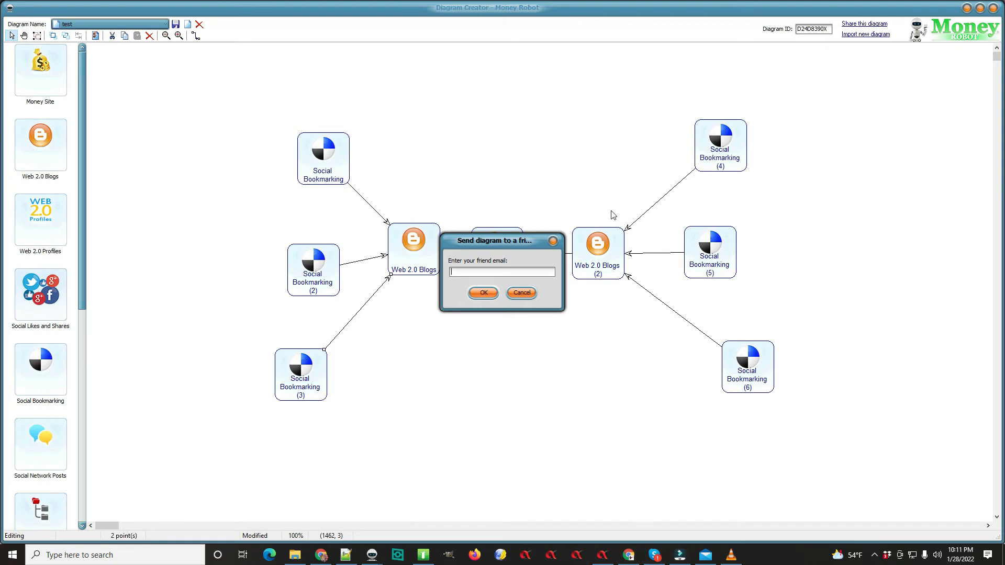
mouse_move(372, 393)
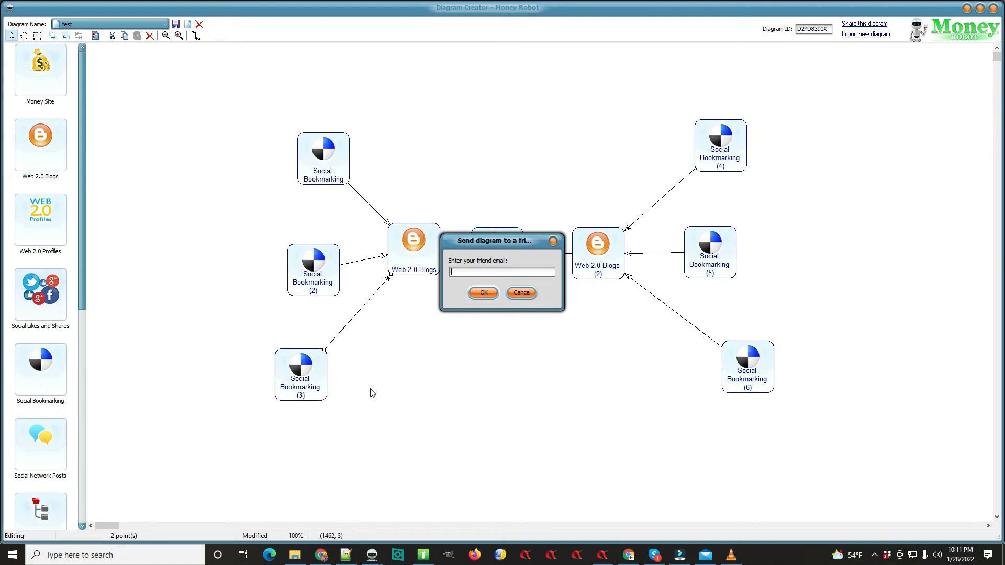
mouse_move(406, 314)
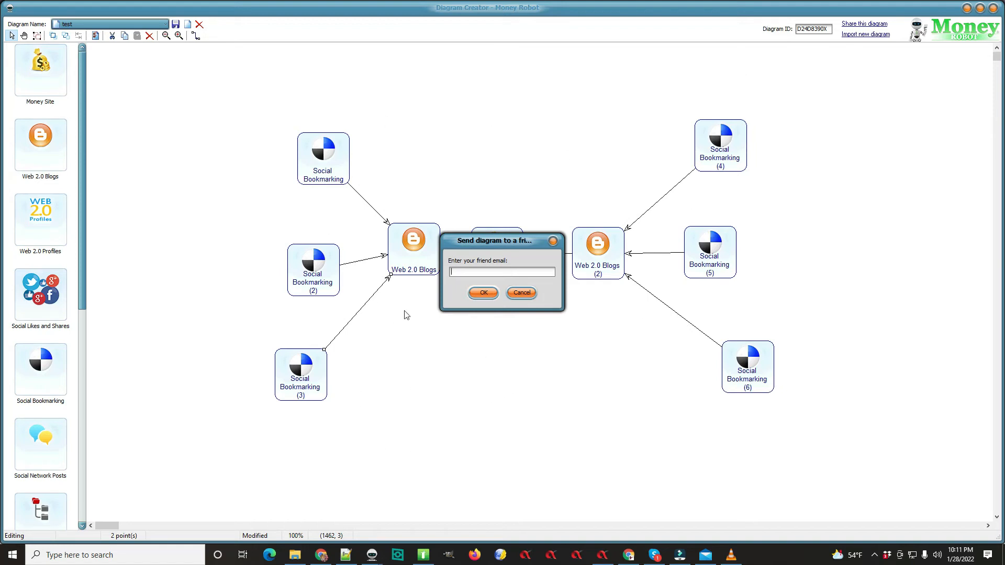
mouse_move(548, 396)
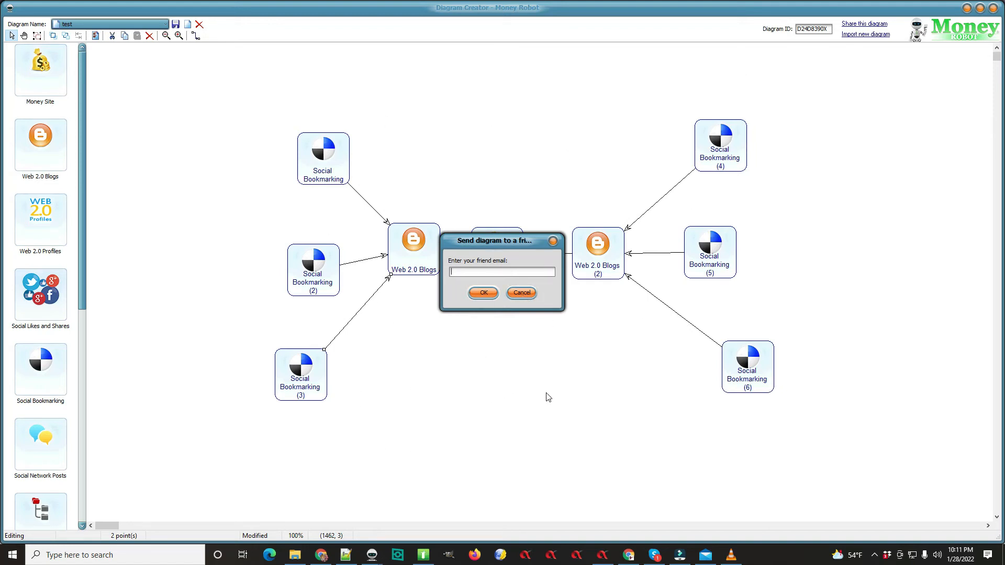
mouse_move(397, 480)
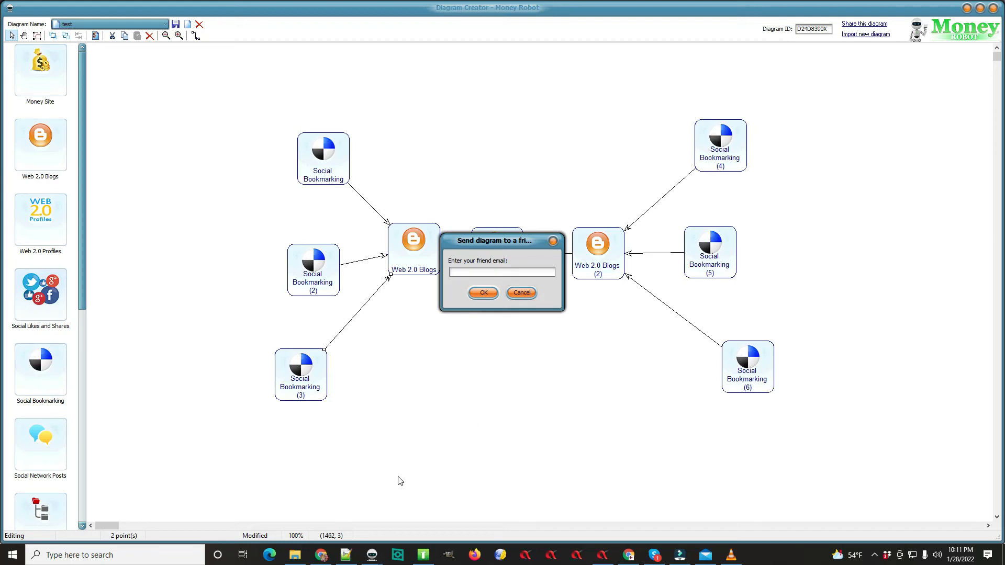